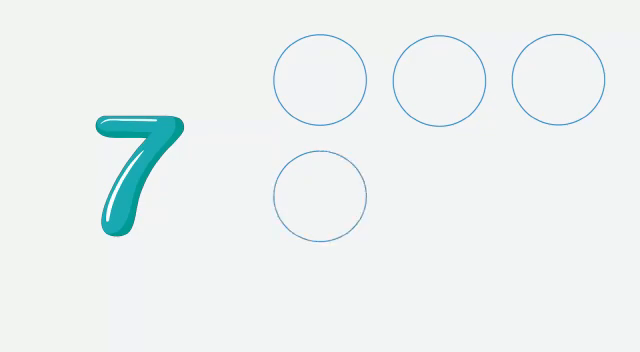
# Advance the slide to show the fifth counting circle beside the numeral 7.
pyautogui.click(438, 194)
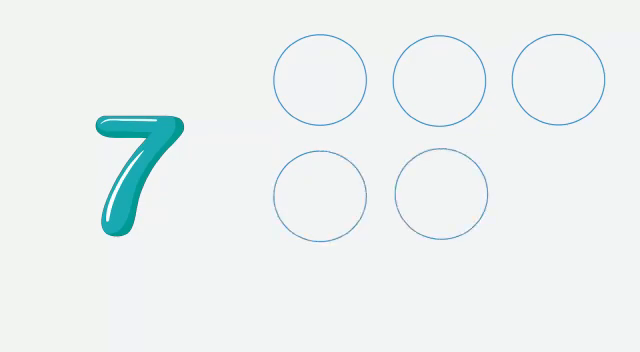